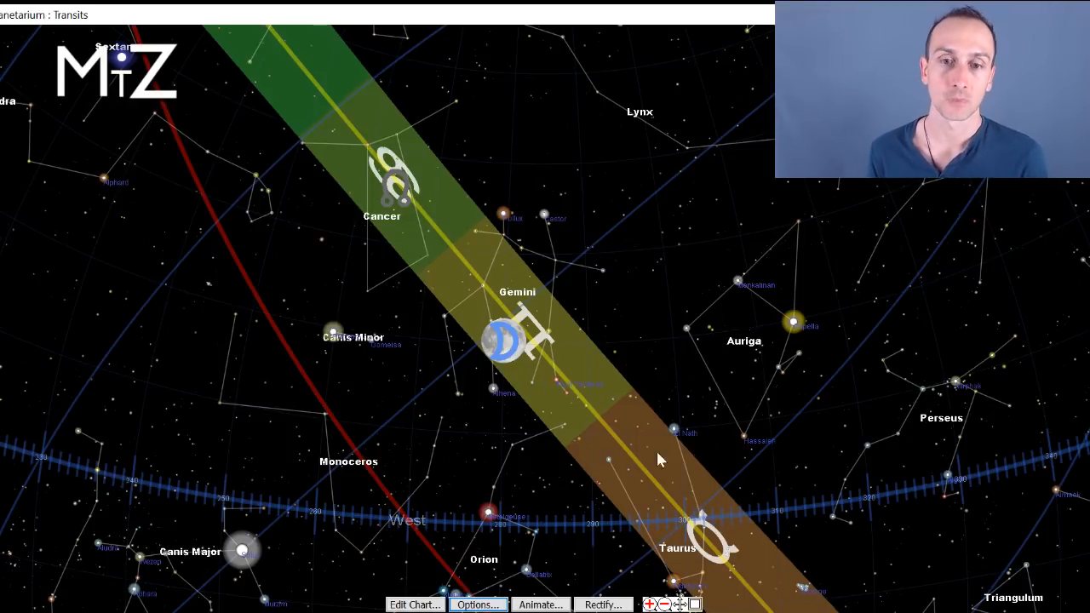
mouse_move(576, 290)
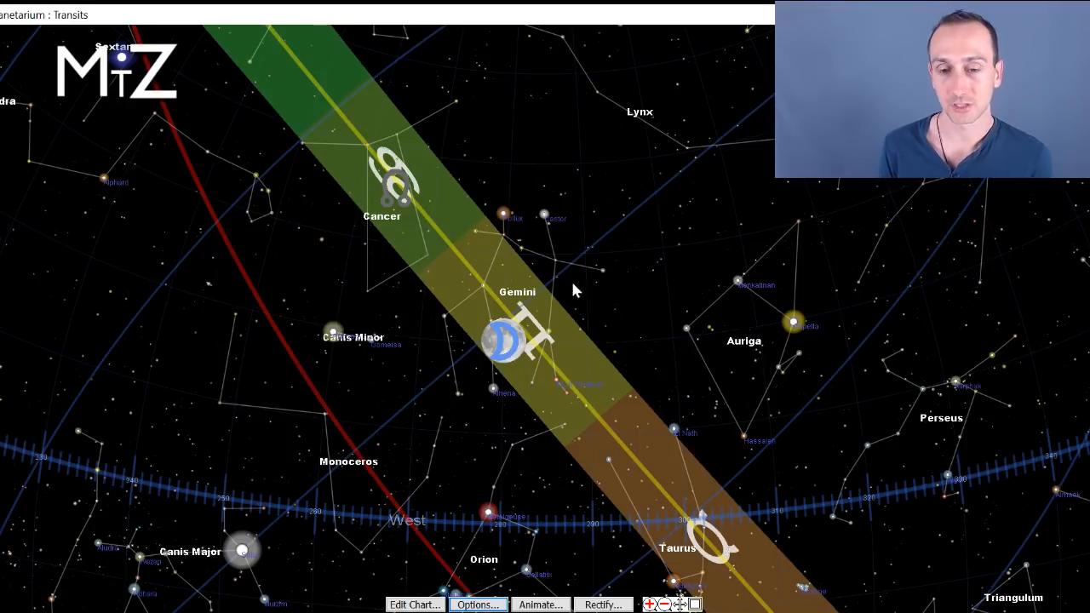
mouse_move(643, 518)
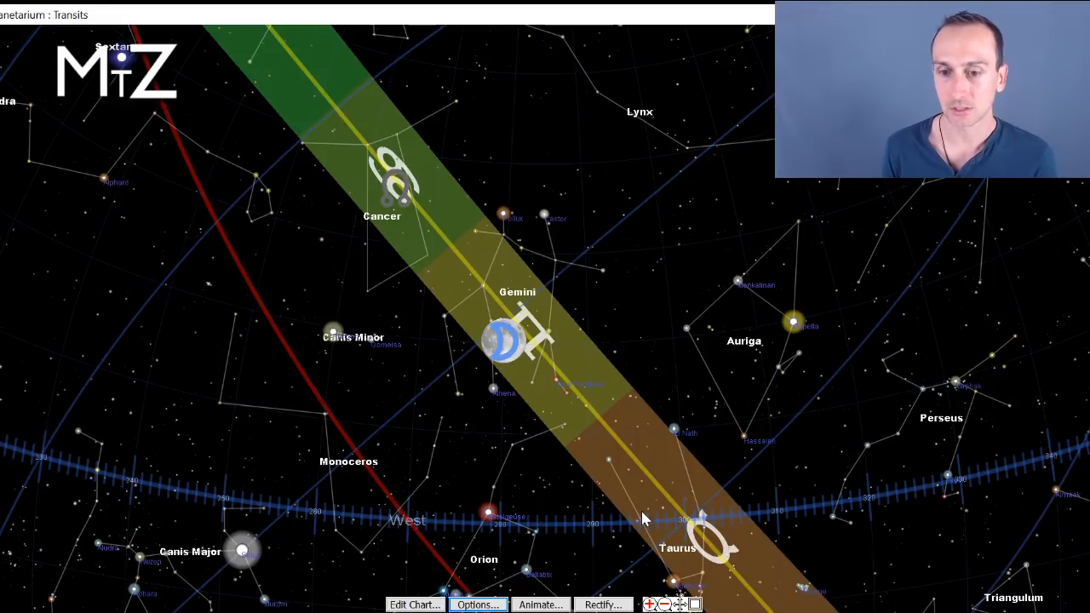
- Pan the Planetarium sky view along the ecliptic toward Virgo to show the Sun and Mercury
drag(639, 520, 441, 298)
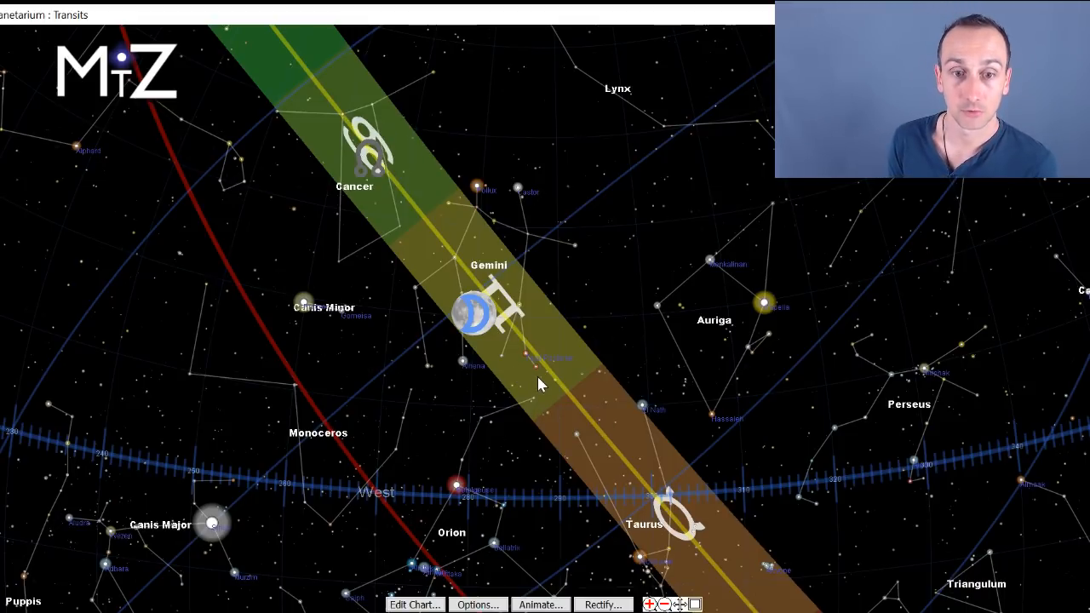
mouse_move(422, 220)
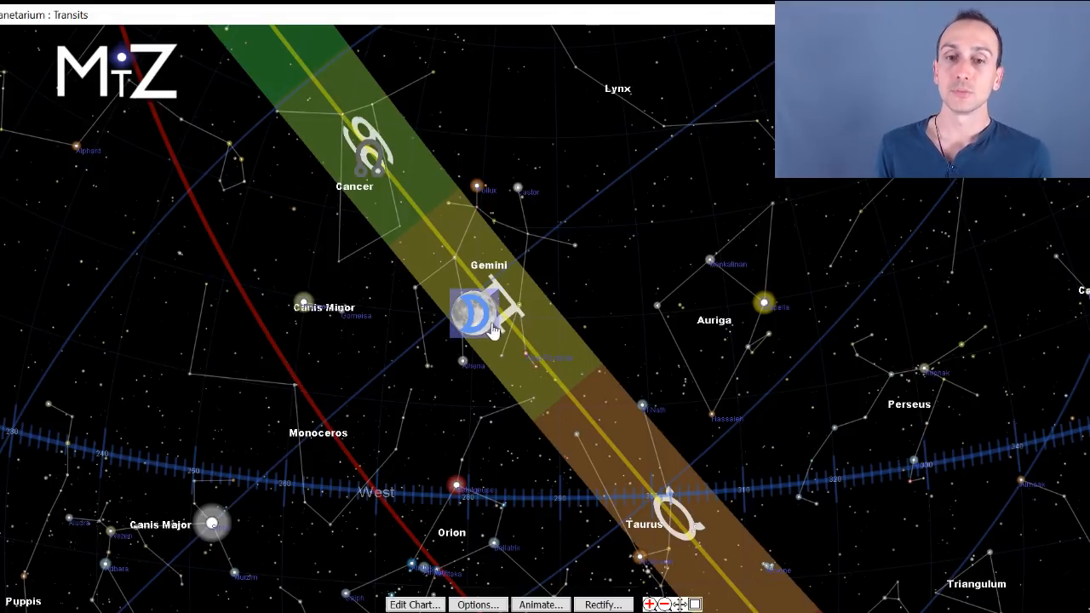
mouse_move(566, 331)
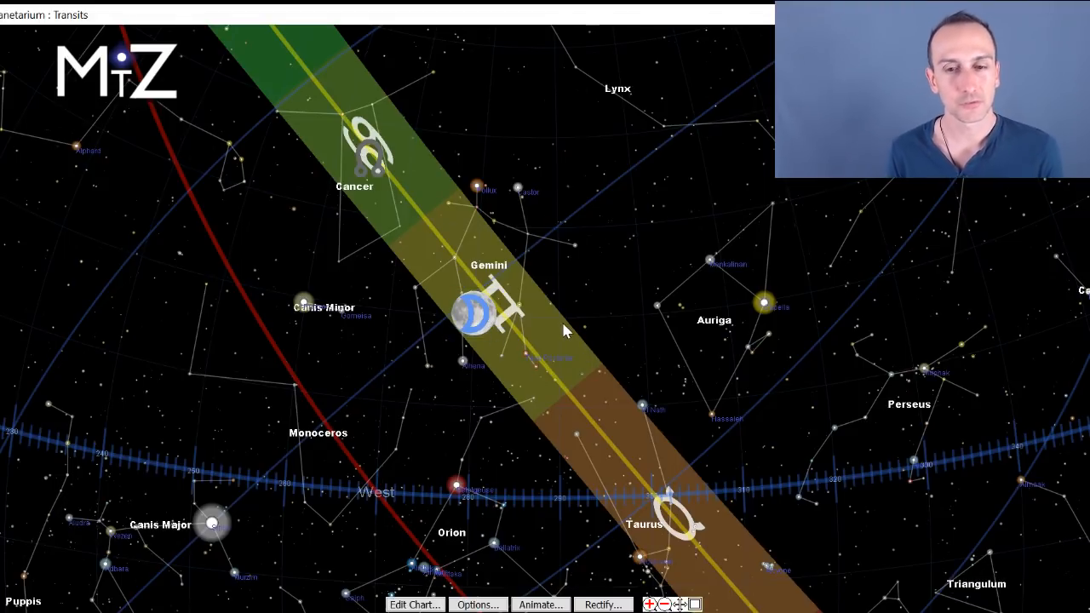
mouse_move(534, 322)
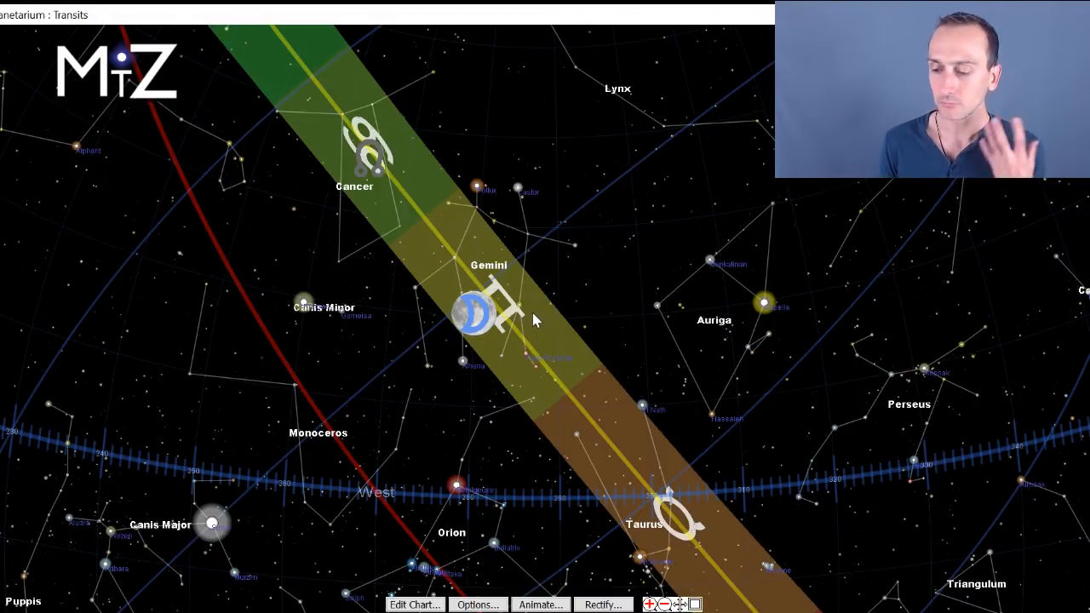
mouse_move(434, 242)
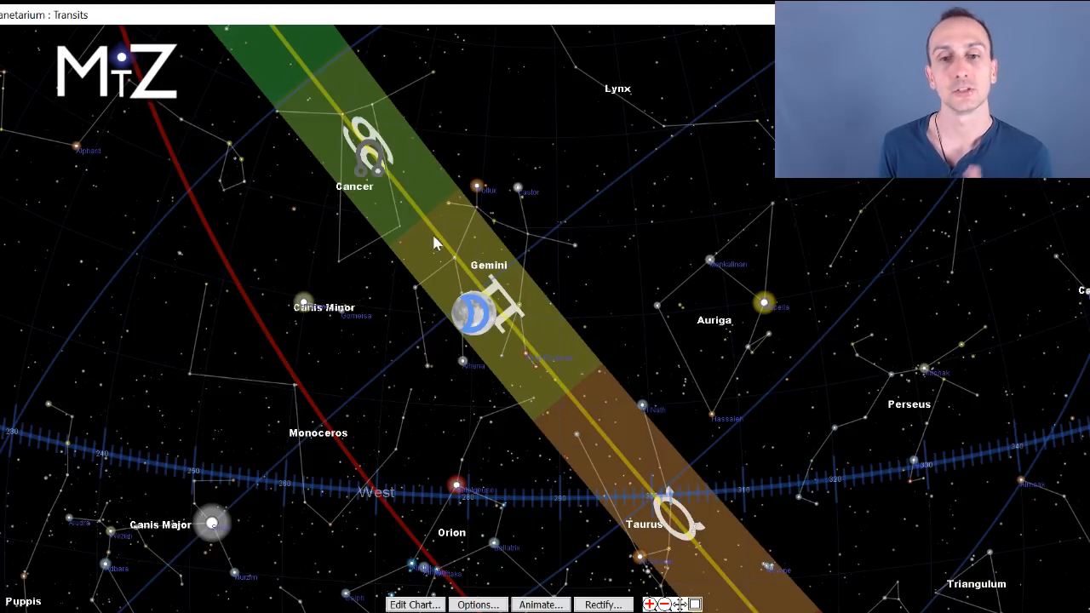
mouse_move(525, 264)
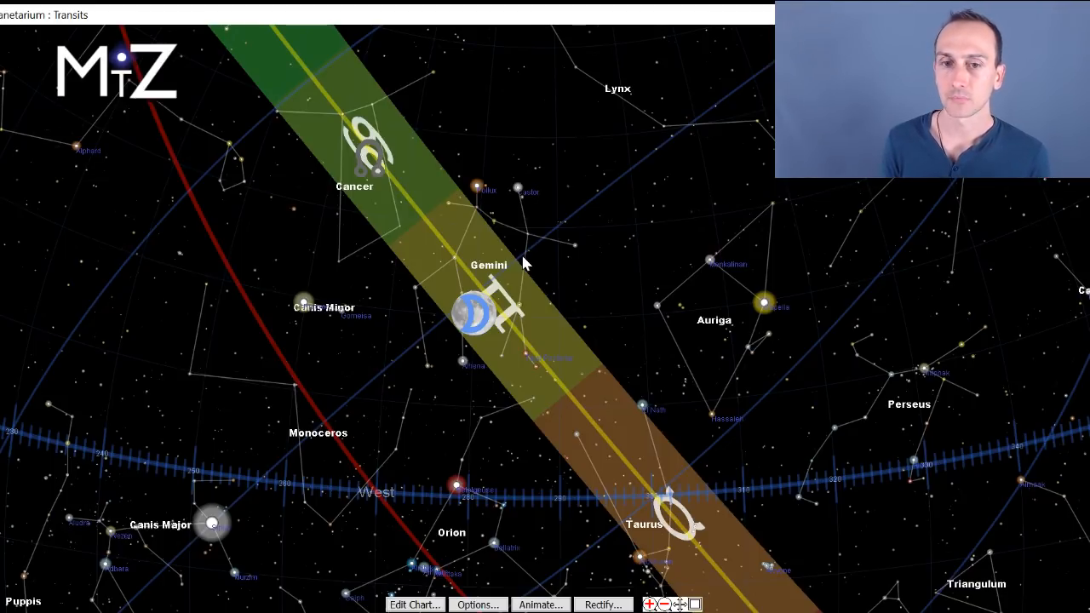
mouse_move(164, 288)
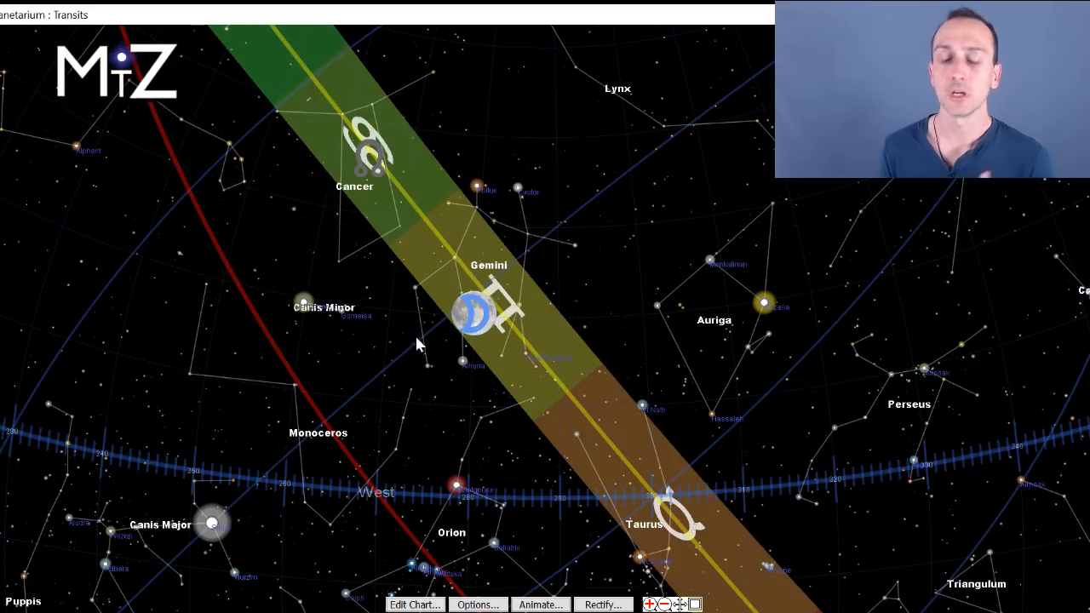
mouse_move(617, 570)
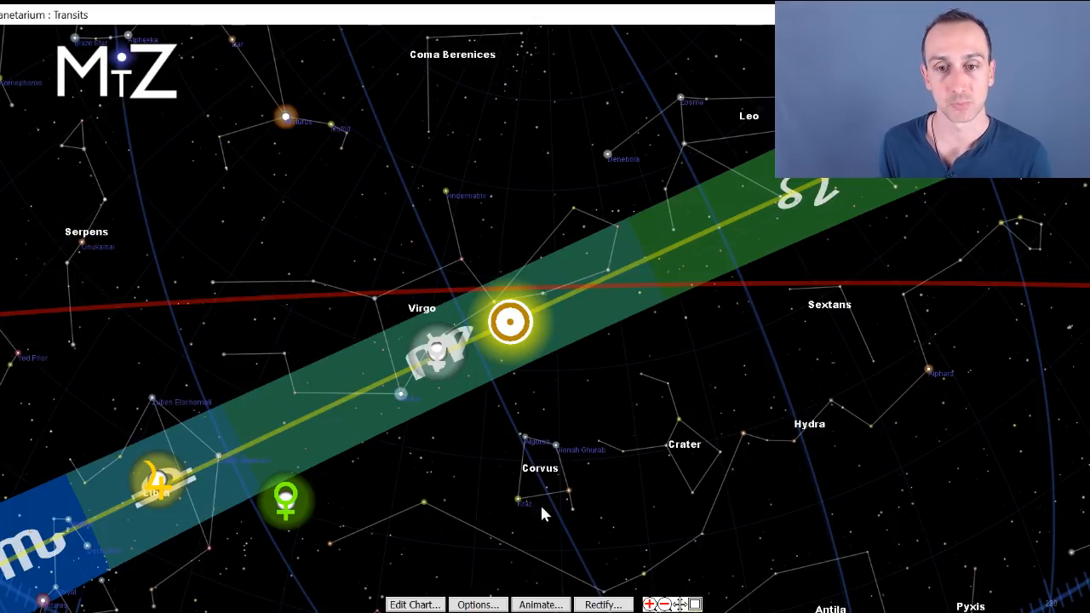
mouse_move(469, 371)
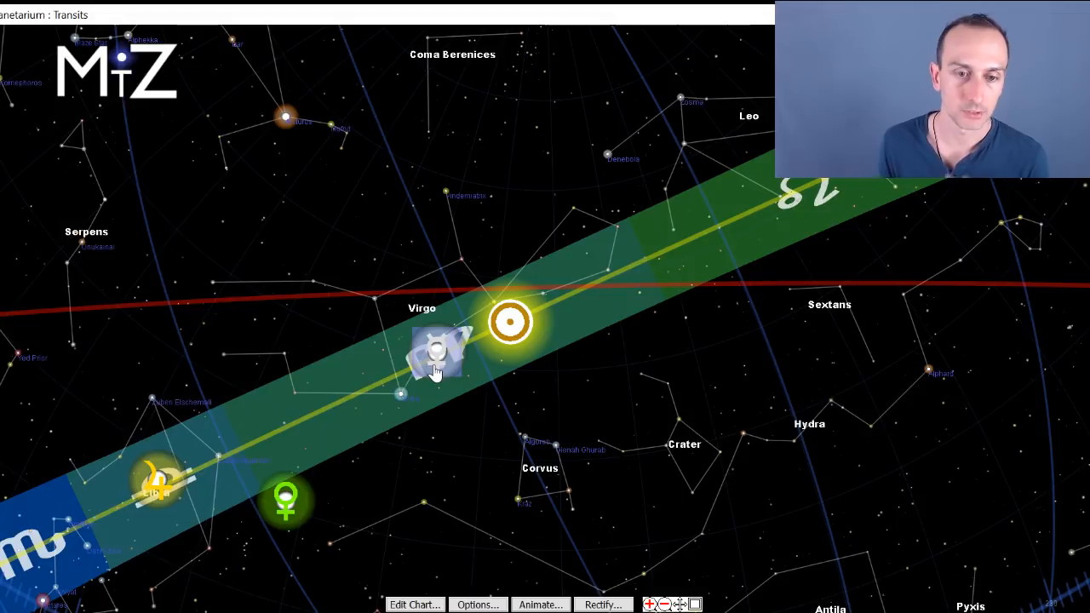
mouse_move(443, 252)
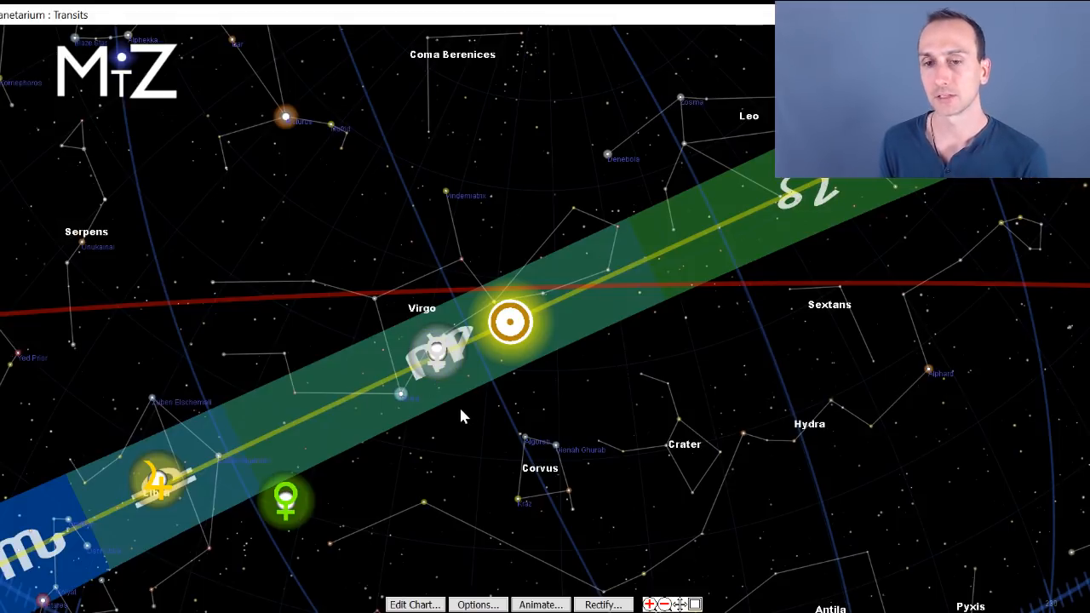
mouse_move(400, 405)
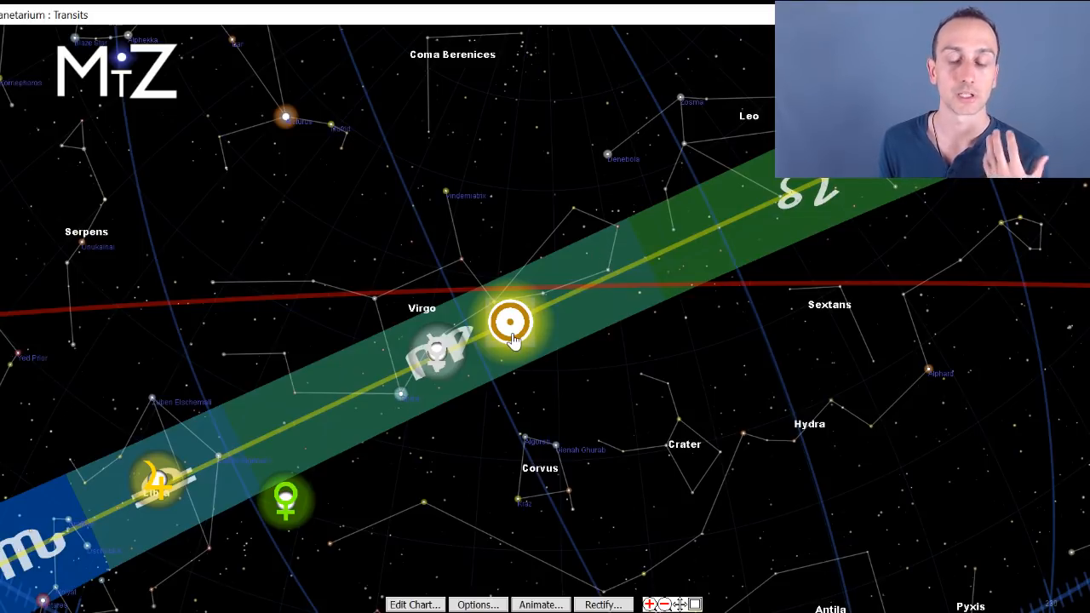
mouse_move(498, 451)
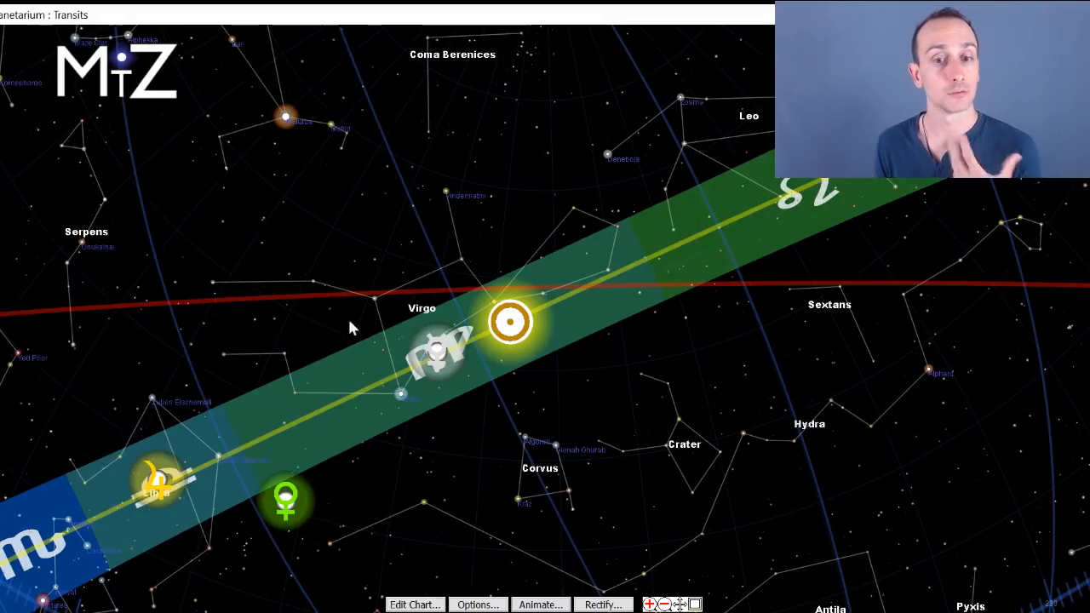
mouse_move(359, 402)
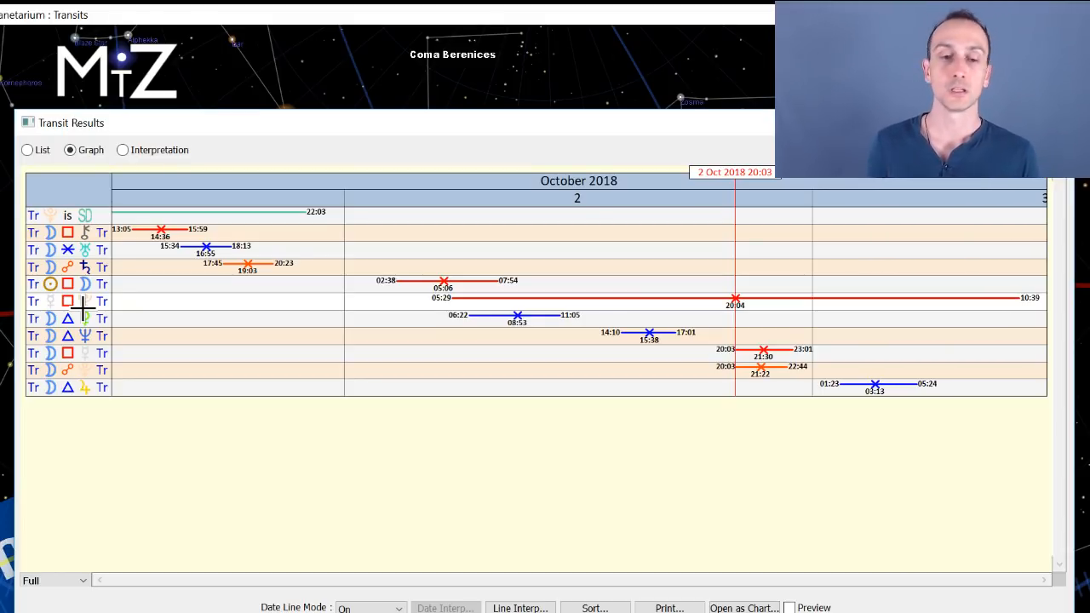
mouse_move(128, 317)
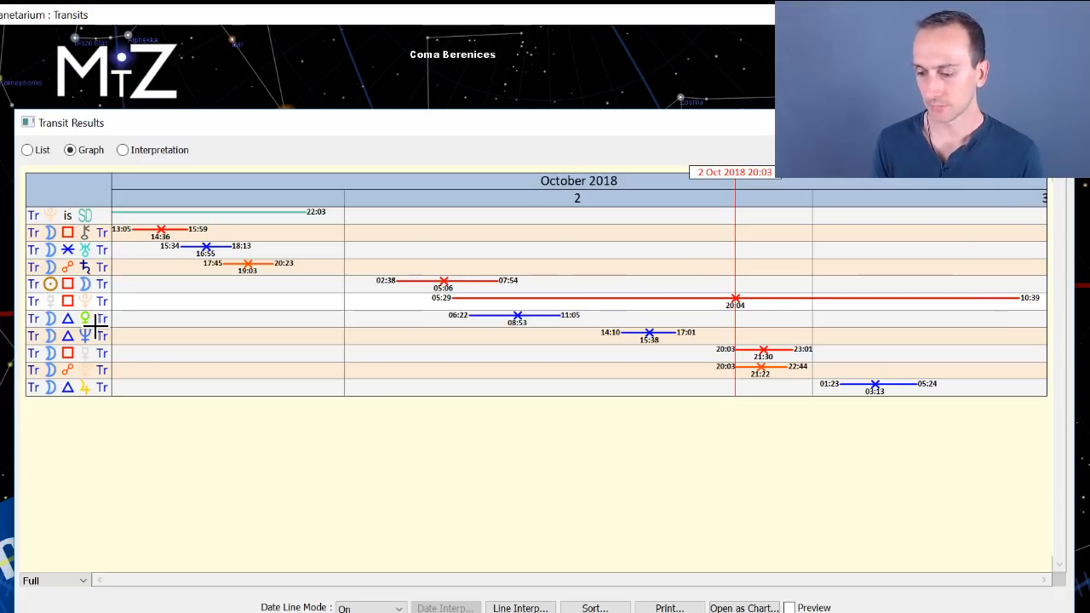
mouse_move(94, 330)
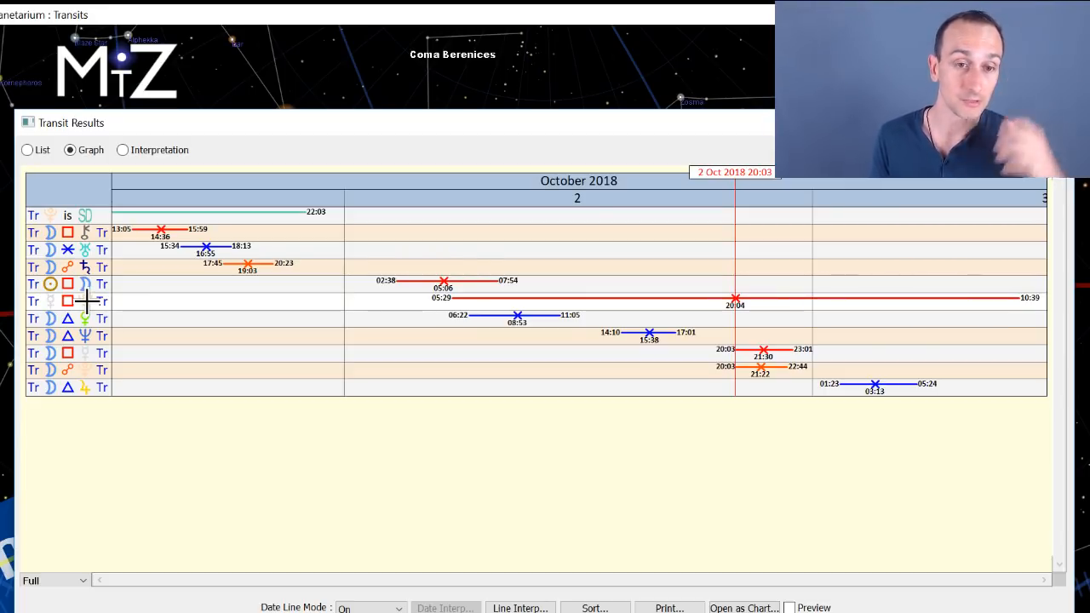
mouse_move(87, 301)
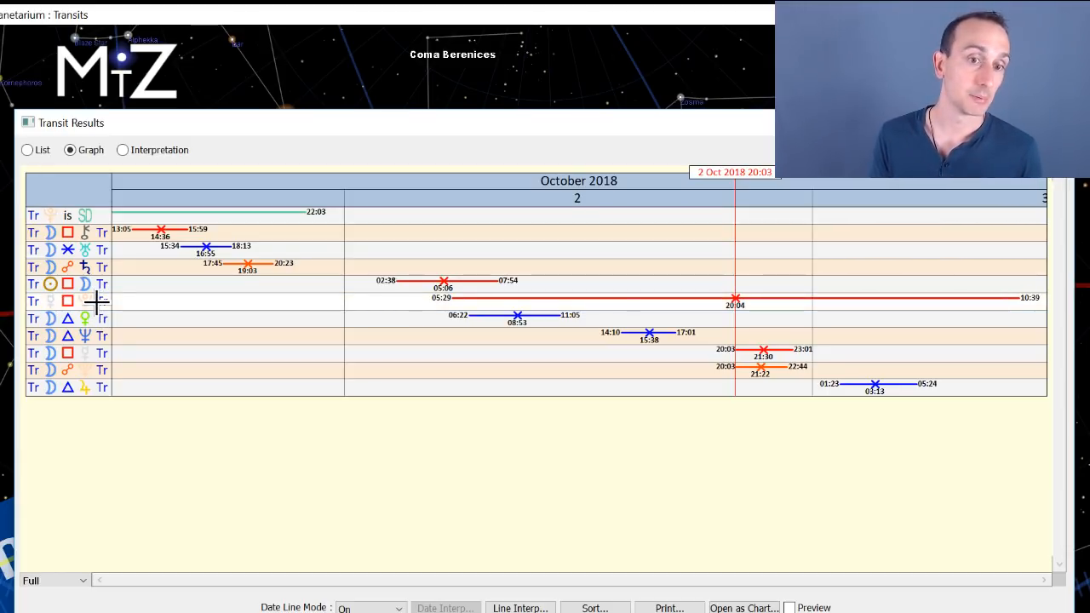
mouse_move(41, 319)
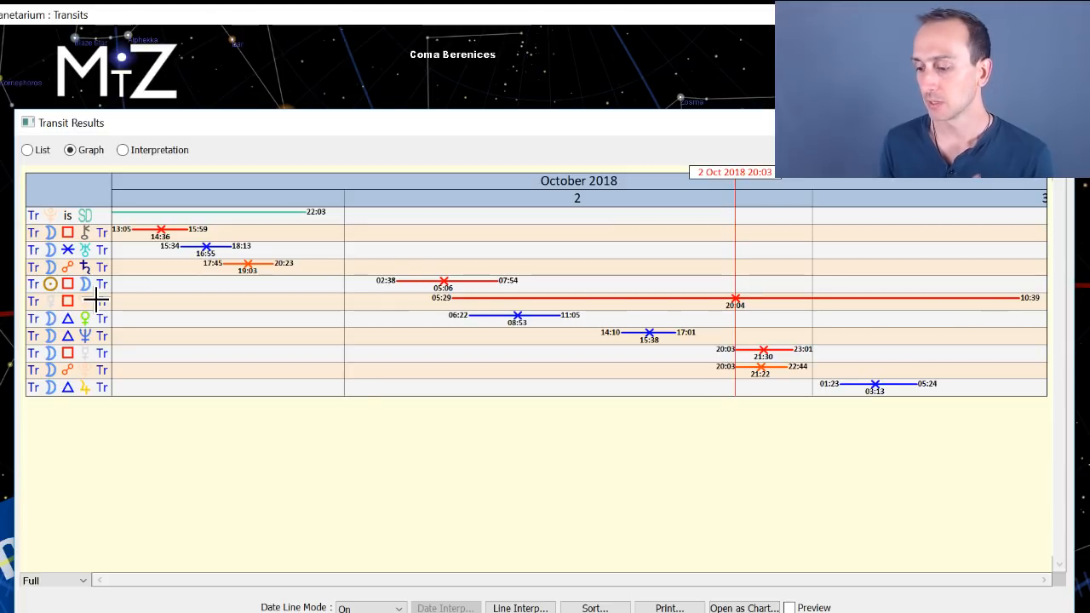
mouse_move(122, 288)
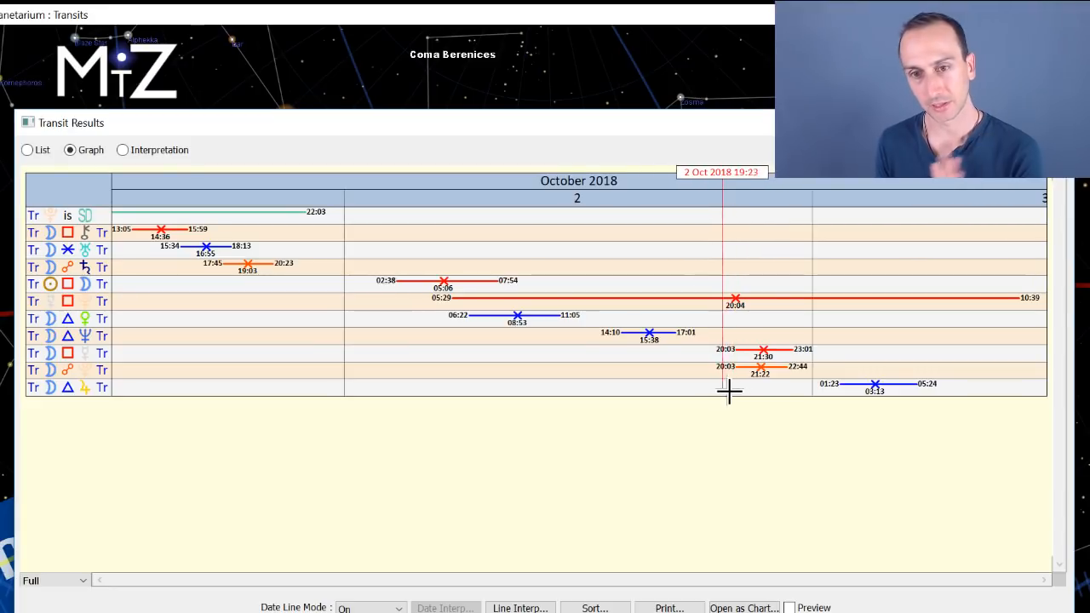
mouse_move(739, 392)
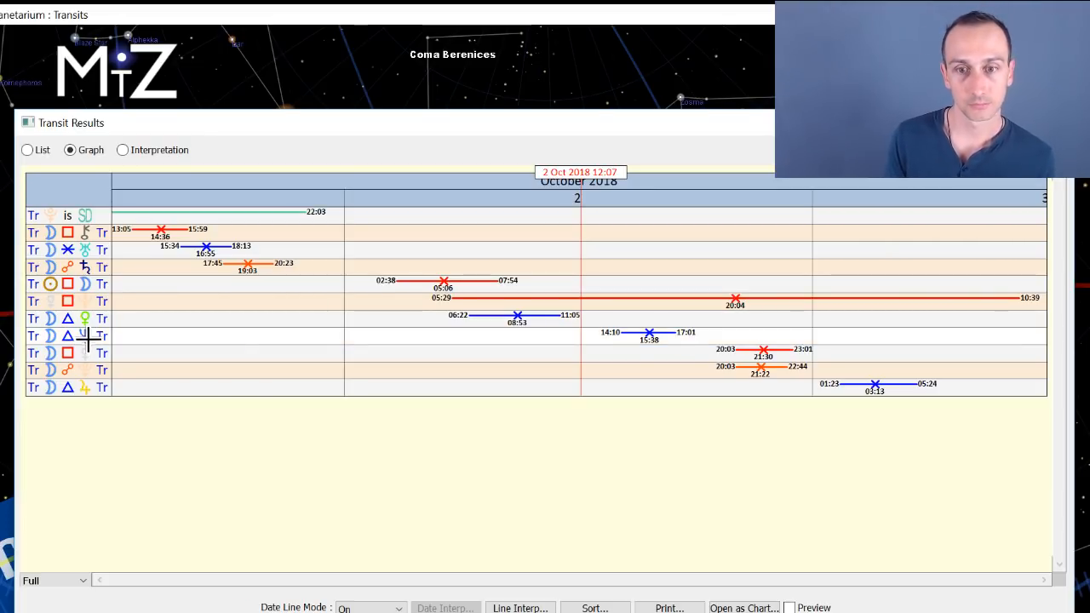
mouse_move(122, 352)
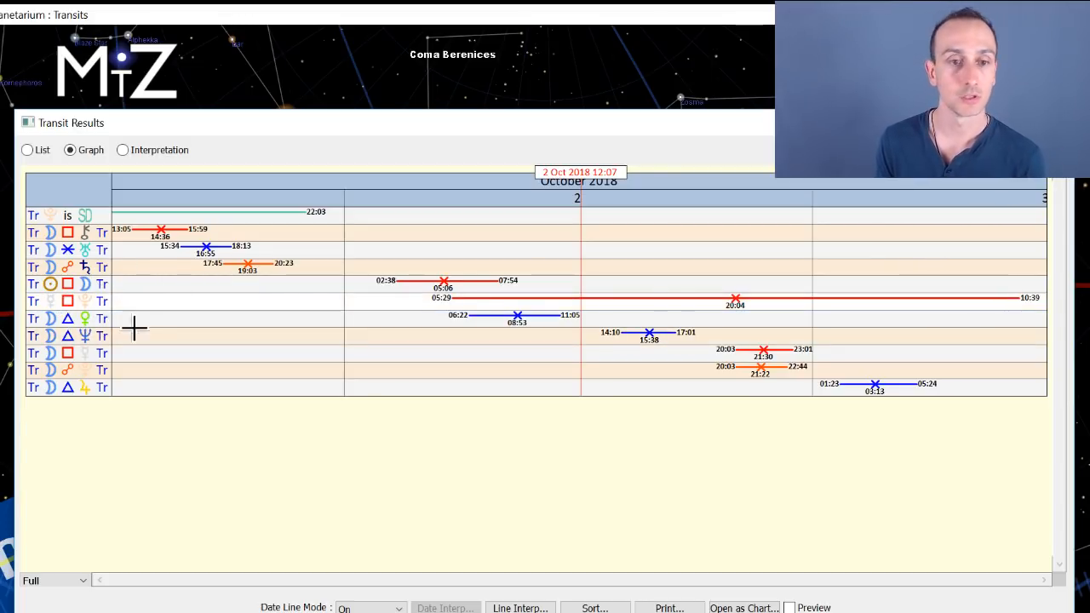
mouse_move(95, 283)
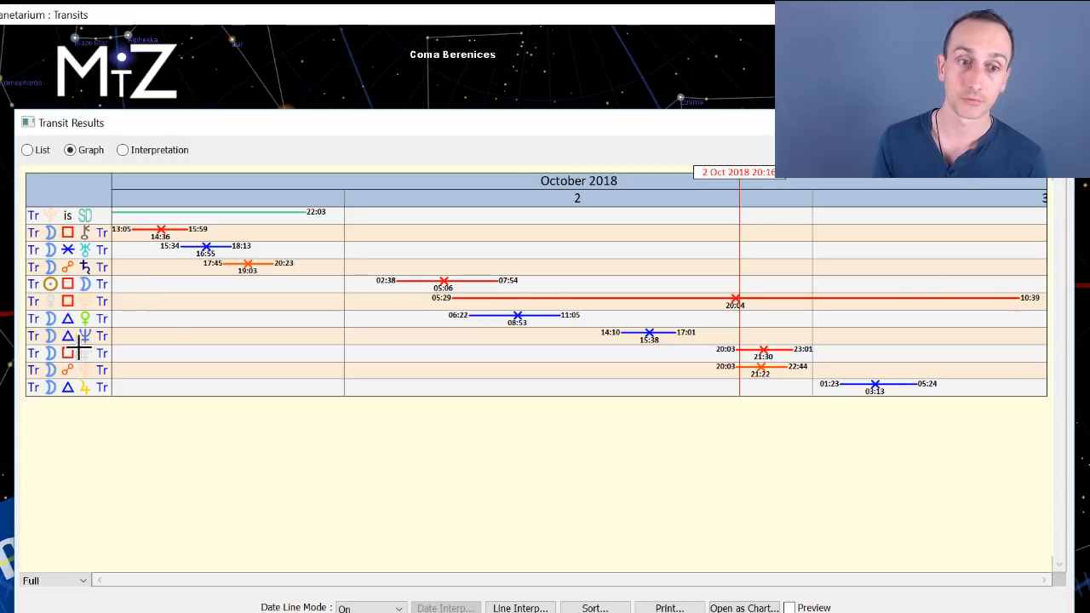
mouse_move(156, 324)
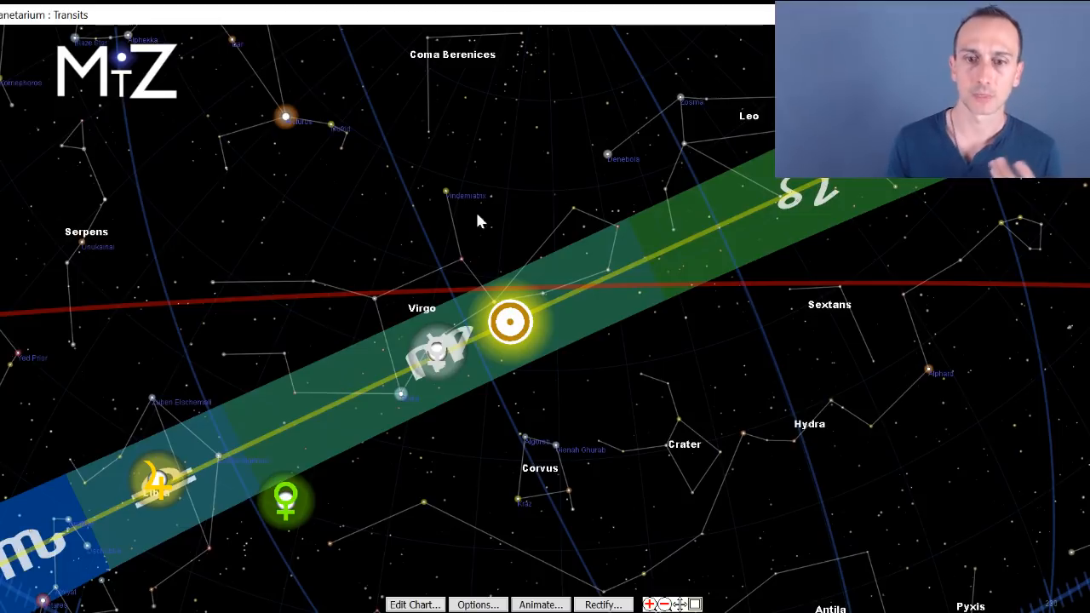
mouse_move(695, 406)
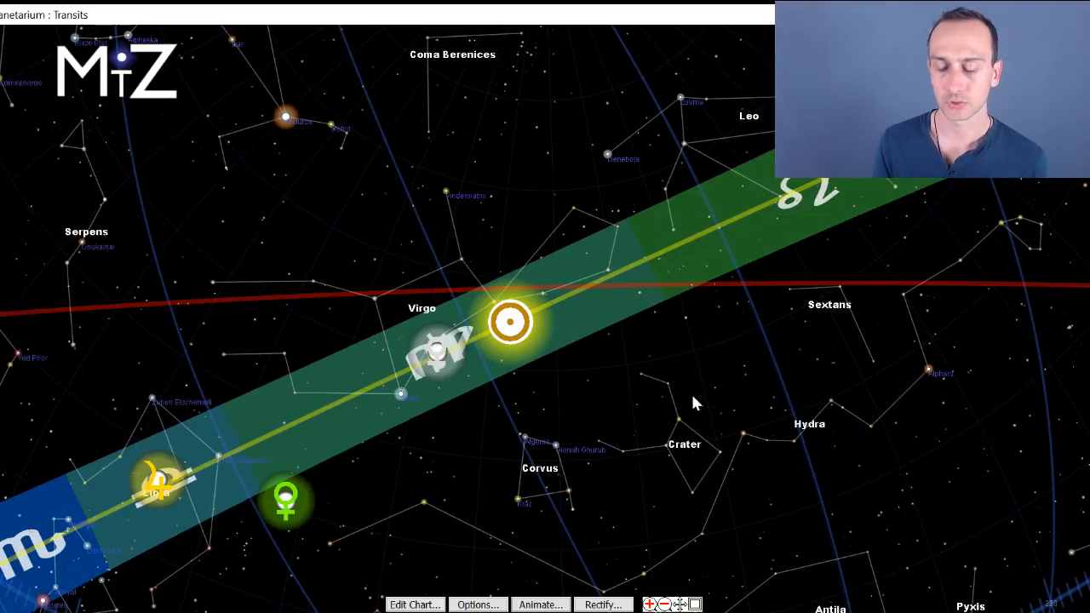